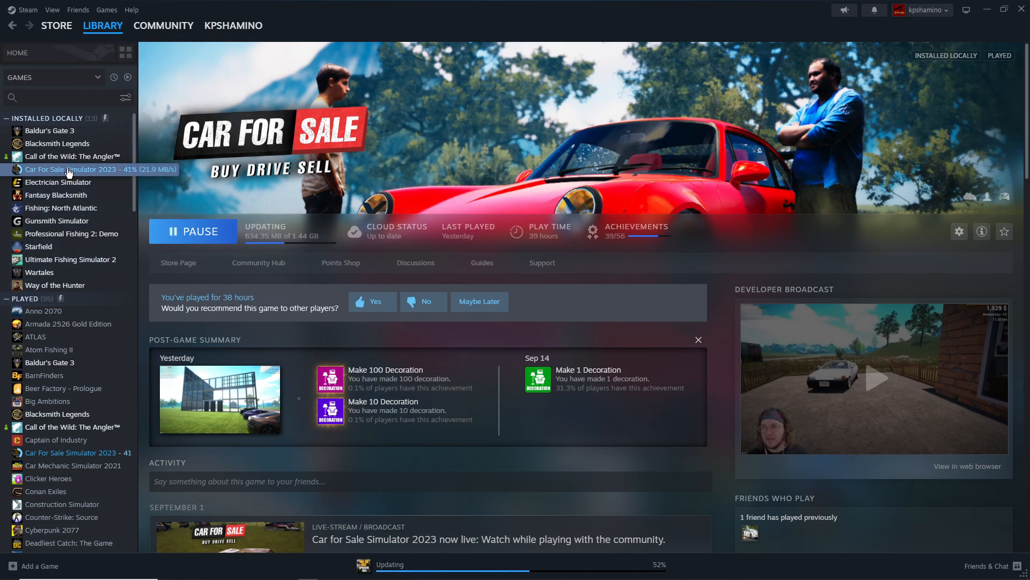
Bring up the context menu for Car For Sale Simulator 2023 in the library sidebar.
right_click(65, 170)
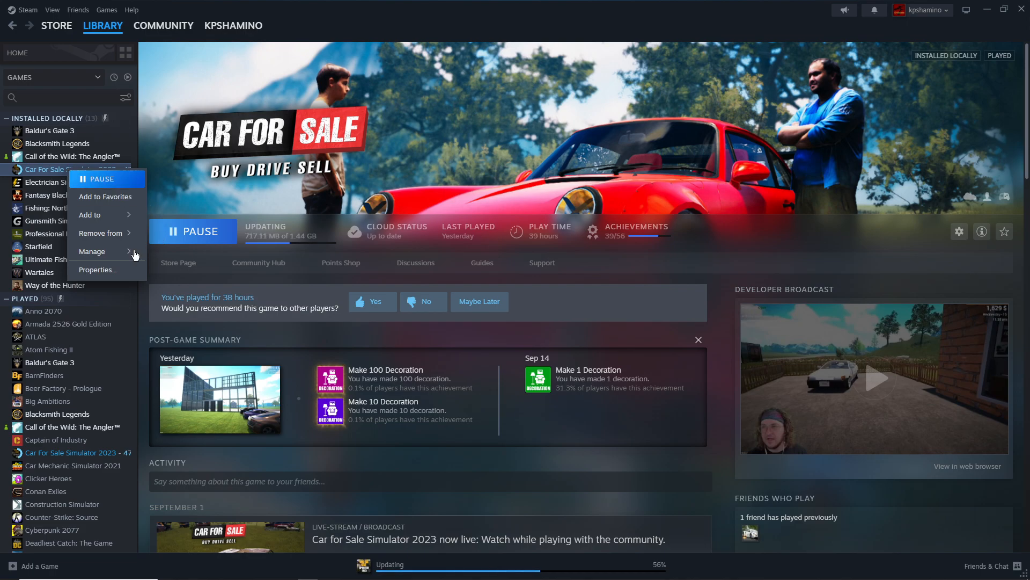
In Properties > Betas, set Beta Participation to 'beta - beta'.
left_click(97, 269)
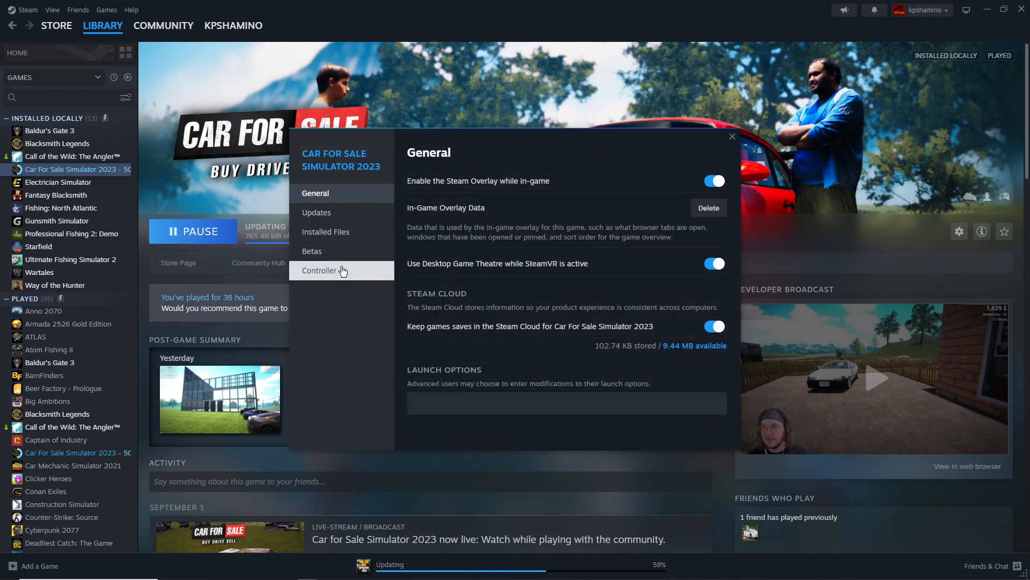
left_click(311, 251)
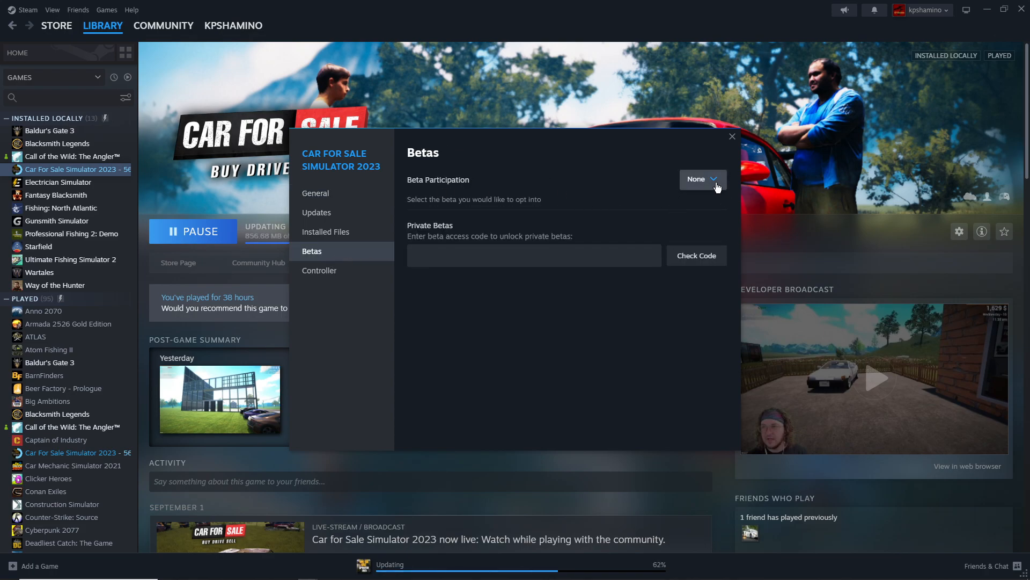
left_click(702, 178)
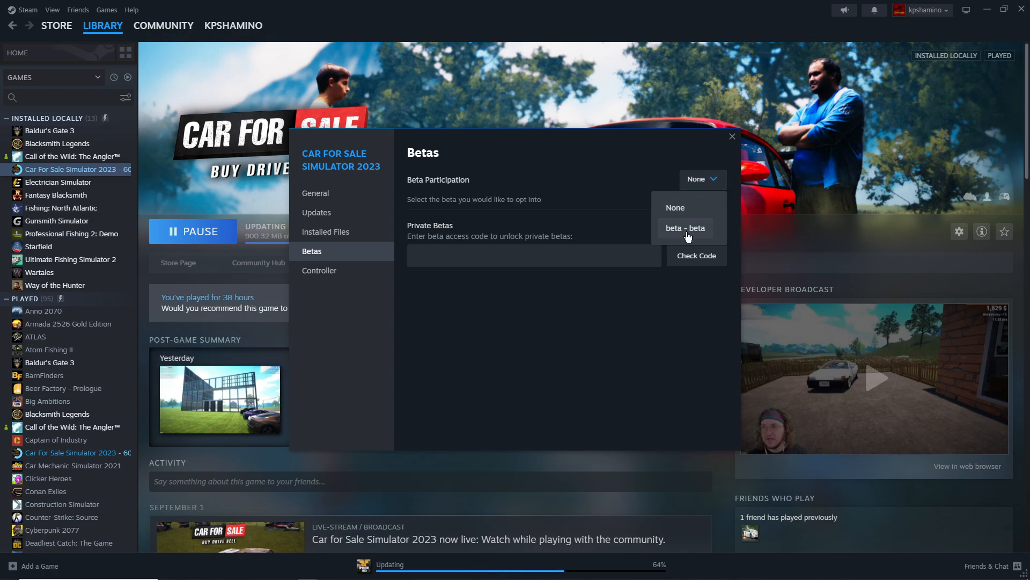
left_click(684, 228)
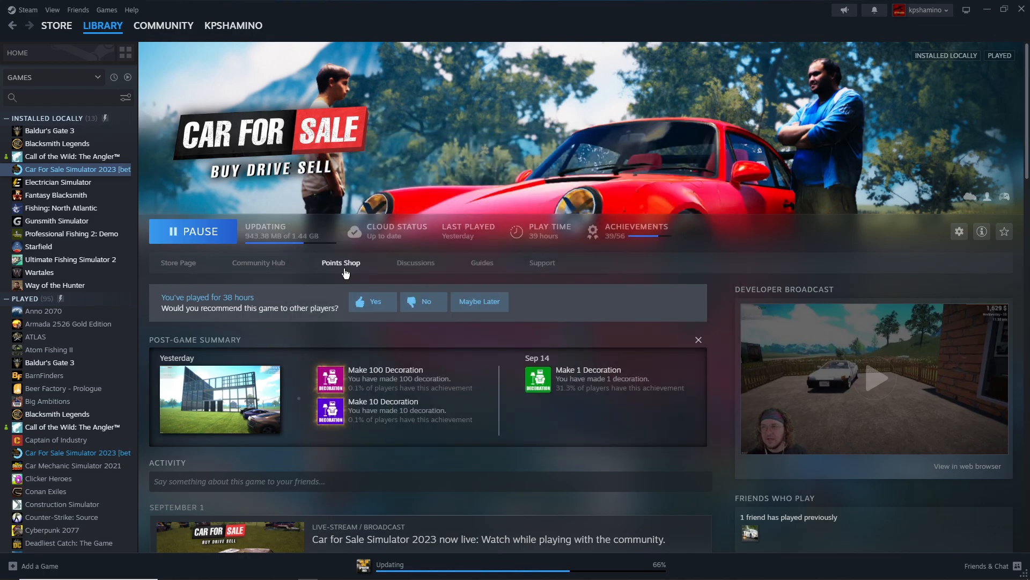
mouse_move(286, 291)
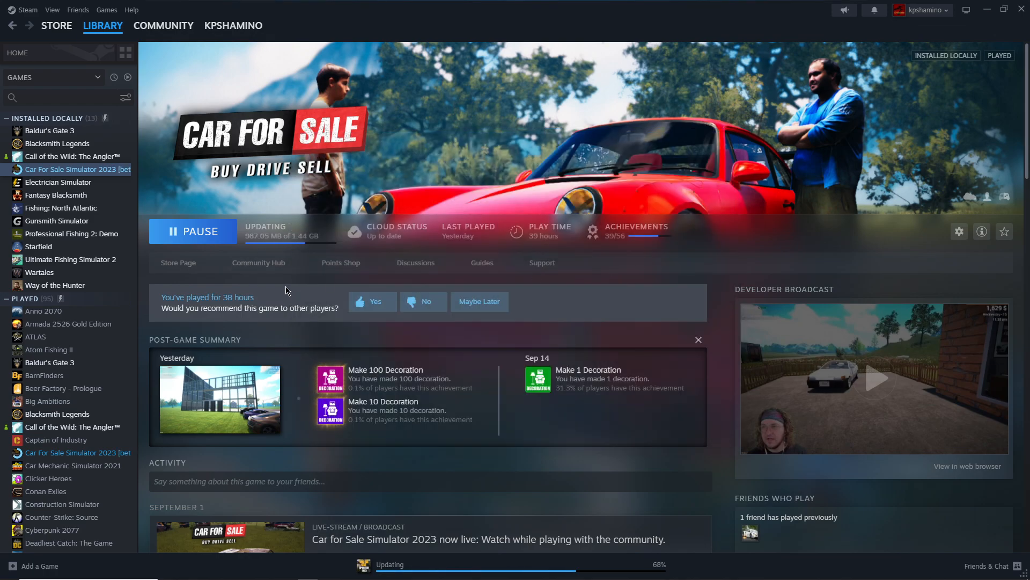